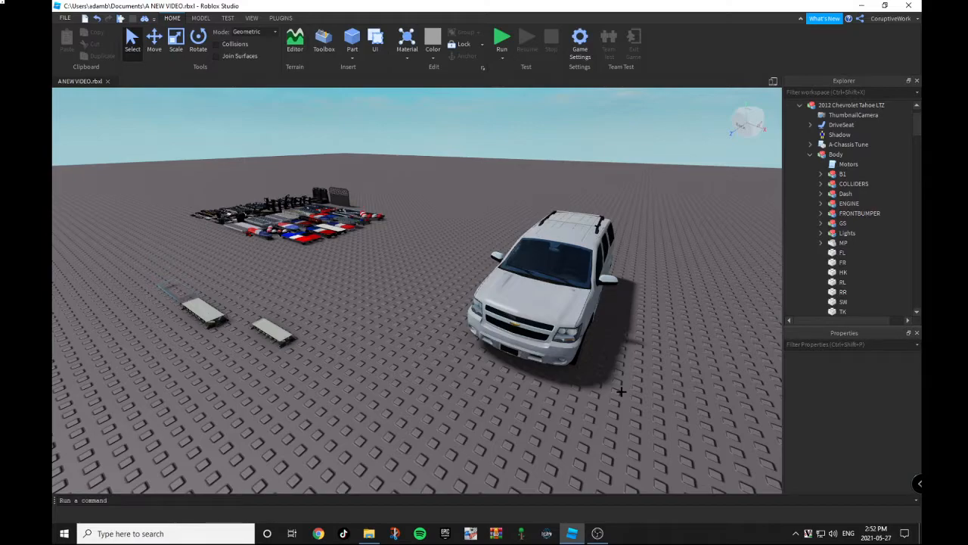
- Browse the Toolbox Marketplace for light bar models to use on the SUV
left_click(545, 302)
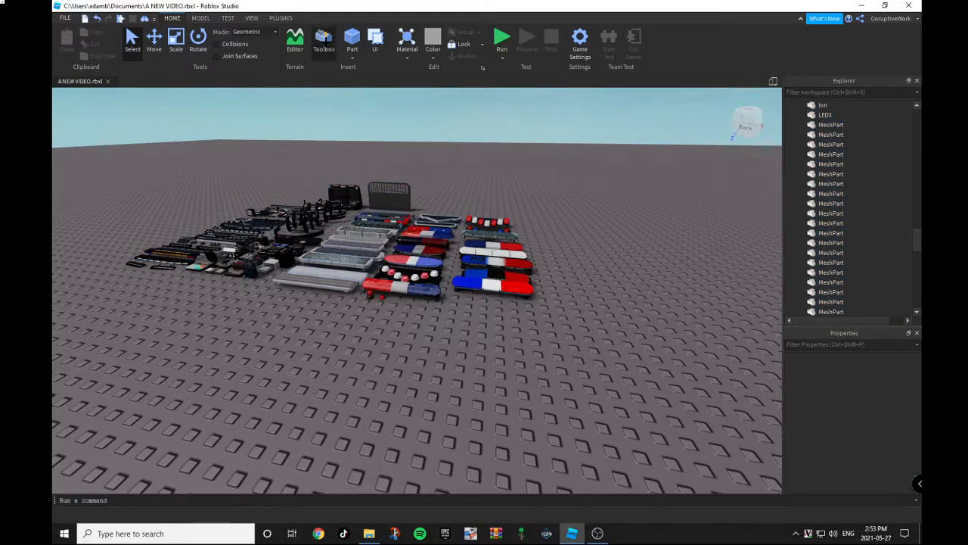
left_click(324, 43)
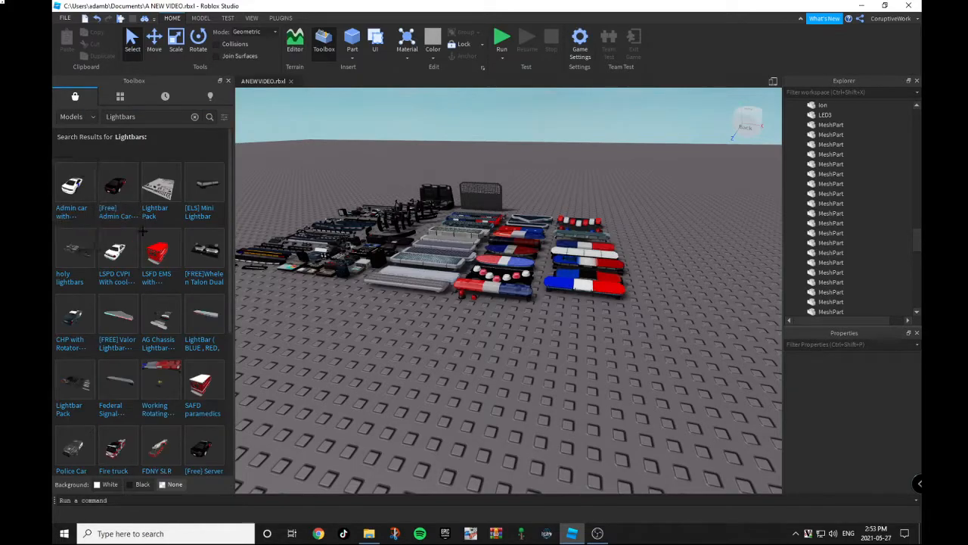
scroll("down", 3)
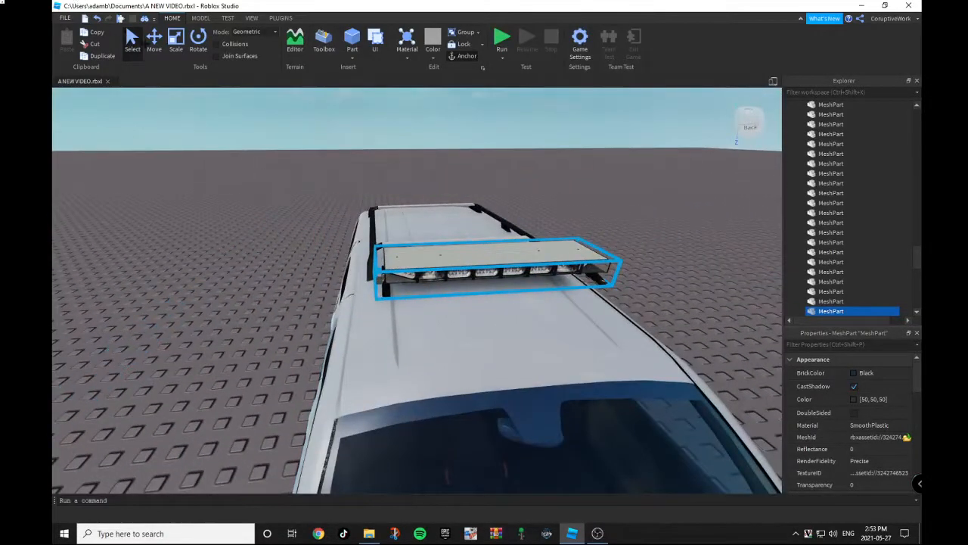
- Reposition the light bar MeshPart with the Move tool so it sits across the SUV roof
left_click(154, 38)
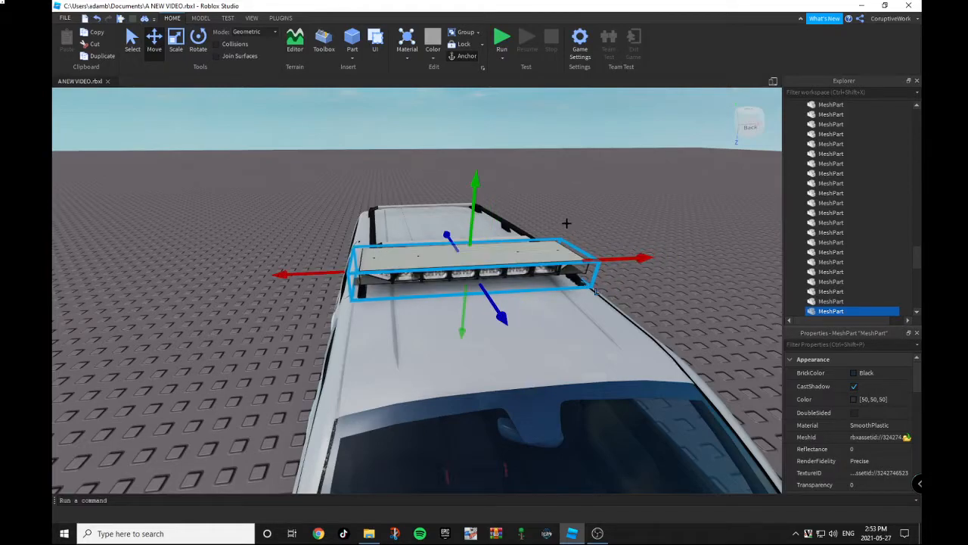
left_click(175, 43)
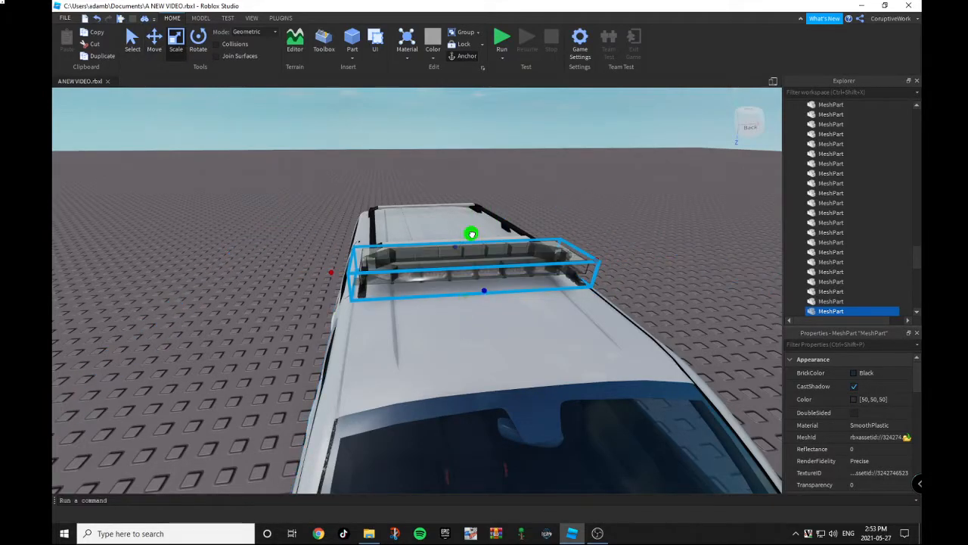
left_click(154, 40)
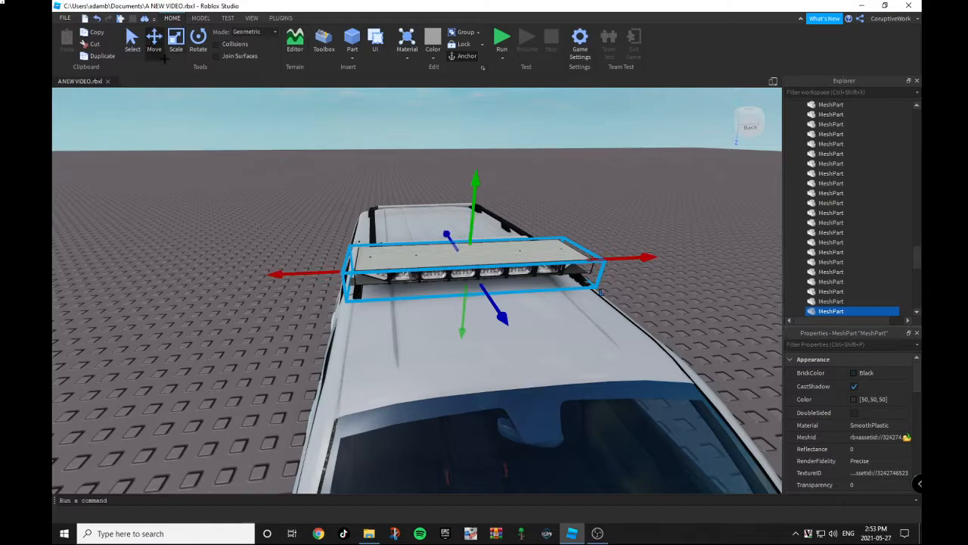
left_click_drag(472, 178, 472, 219)
type("M")
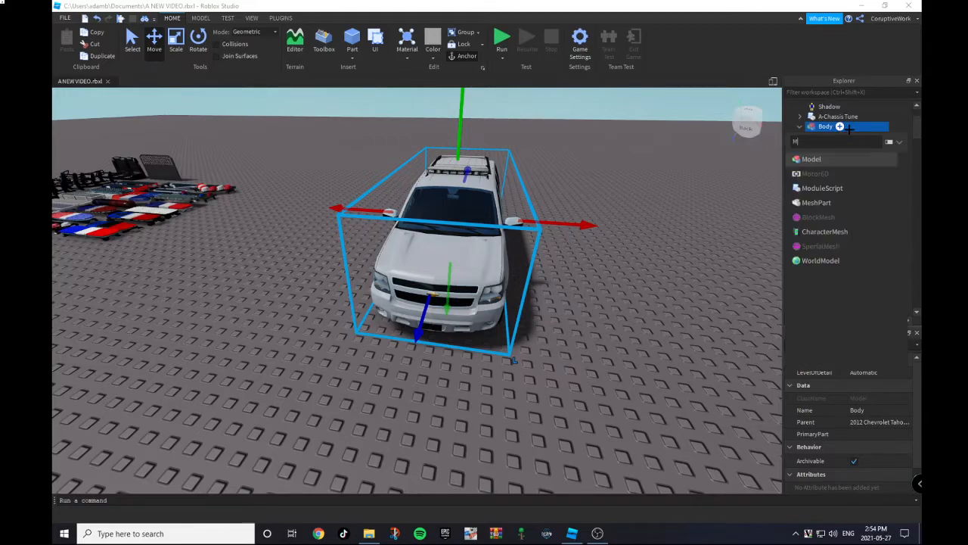
- Group the roof MeshPart into a model named Lightbar inside the SUV's Body
left_click(799, 128)
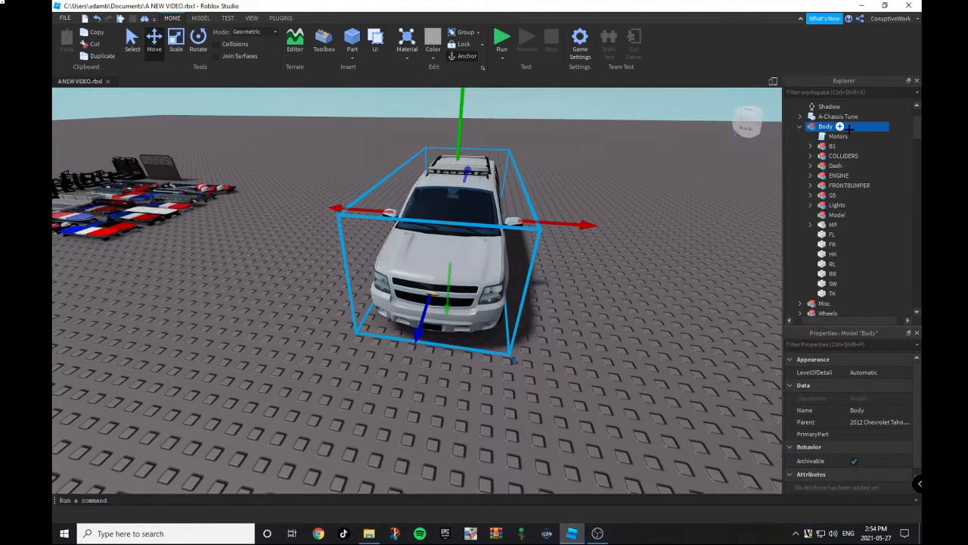
left_click(837, 215)
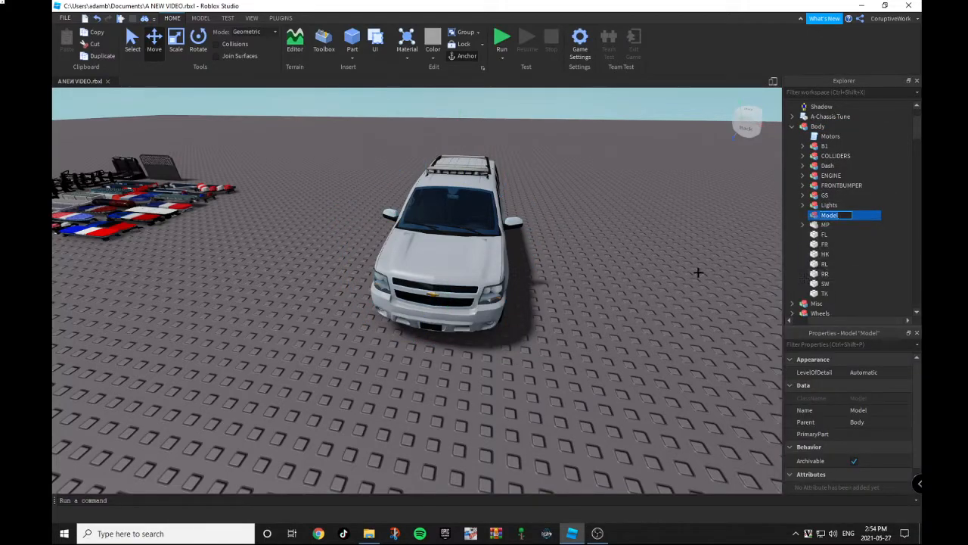
left_click(833, 215)
type("Lightbar")
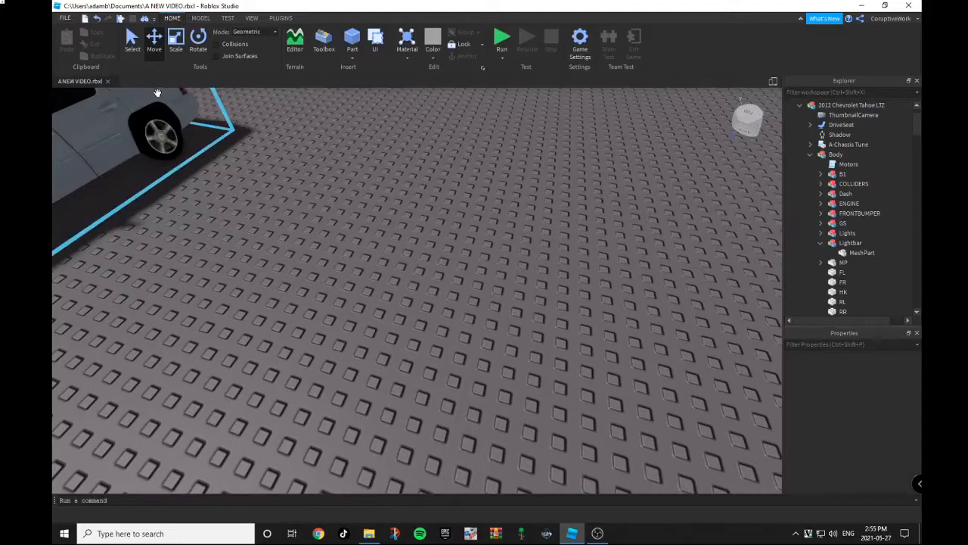
- Add a Neon block part coloured Persimmon red and place it in a slot of the light bar
left_click(351, 38)
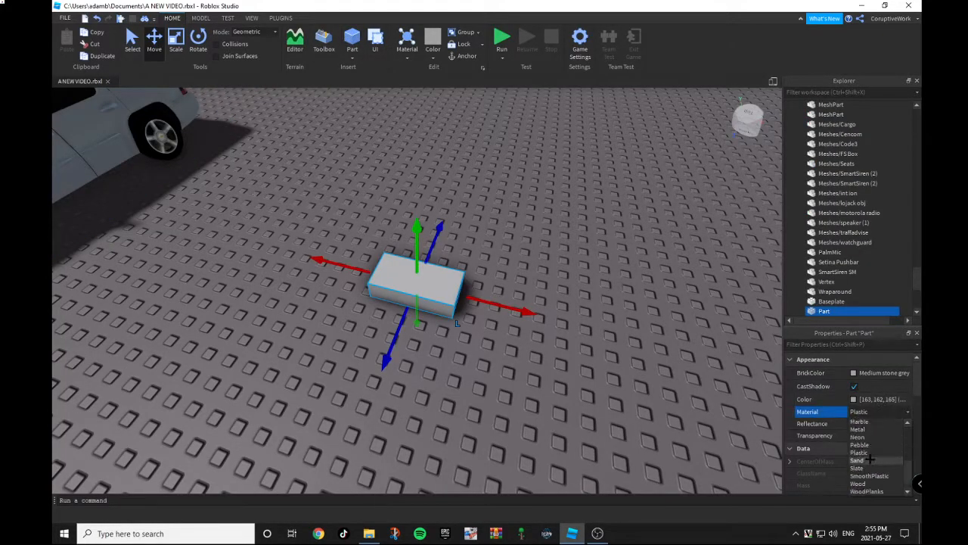
left_click(856, 435)
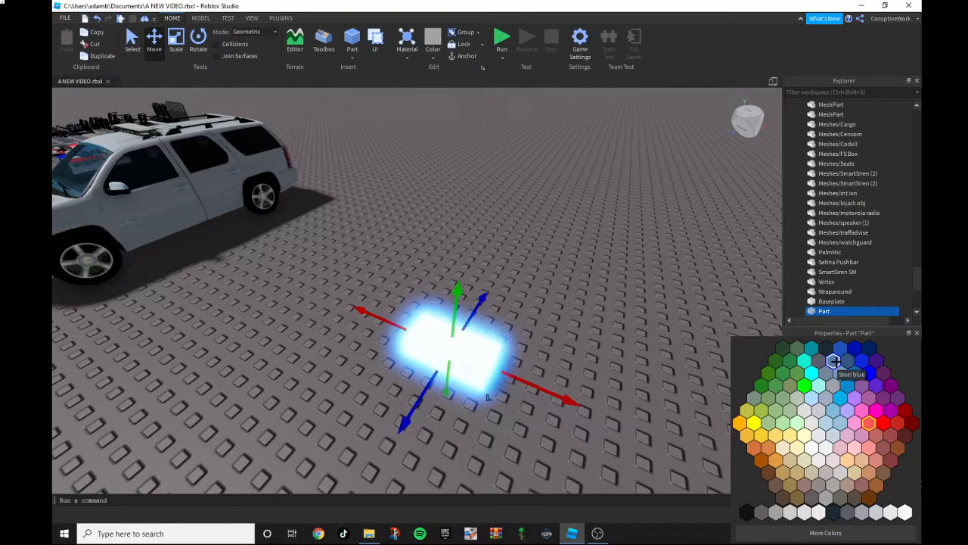
left_click(869, 422)
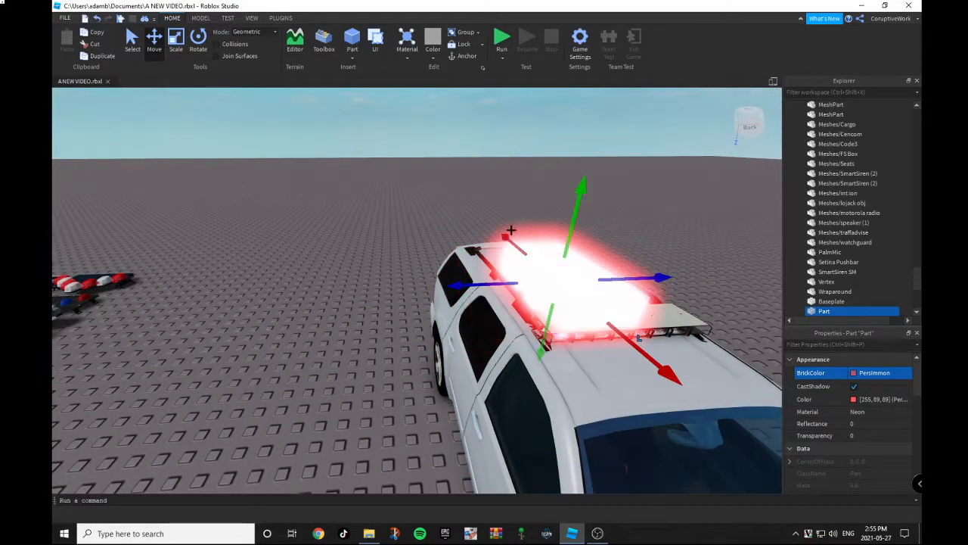
left_click(635, 340)
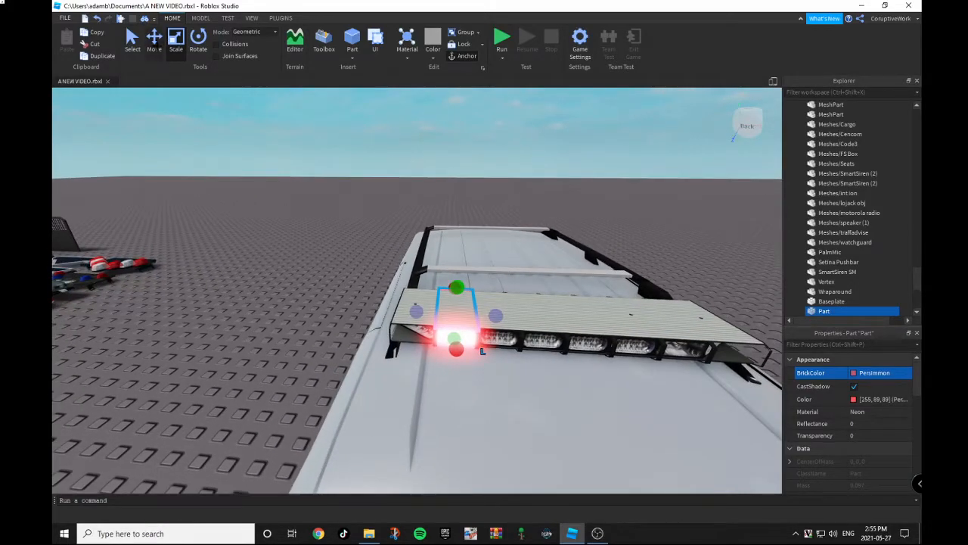
- Duplicate the neon segment along the bar and colour every other copy blue
left_click(155, 39)
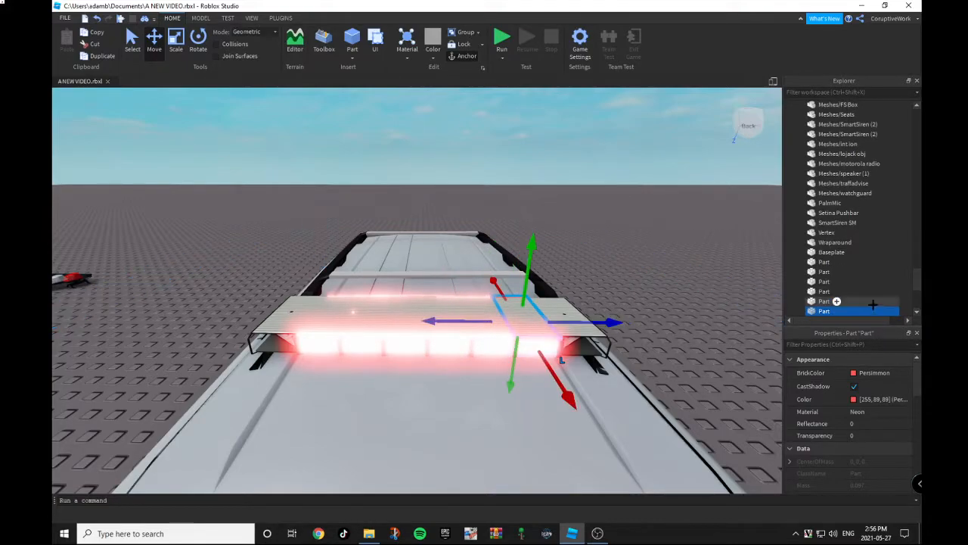
left_click(824, 291)
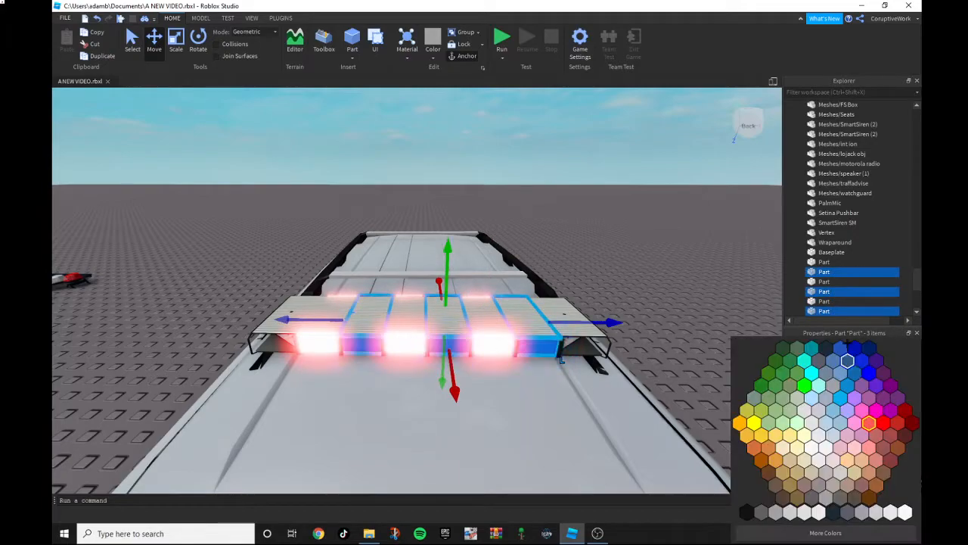
left_click(847, 360)
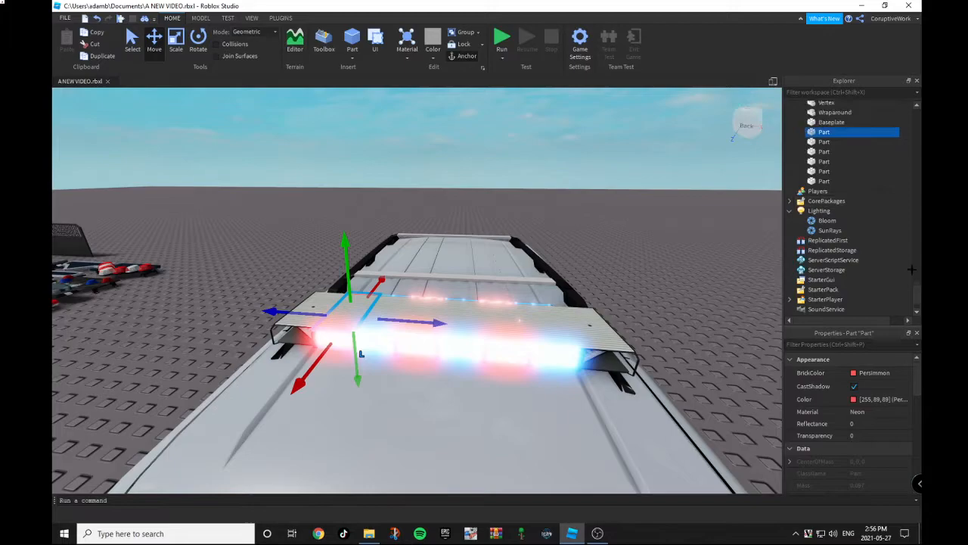
- Rename the light segments e1, e2 and so on in Explorer
scroll("down", 3)
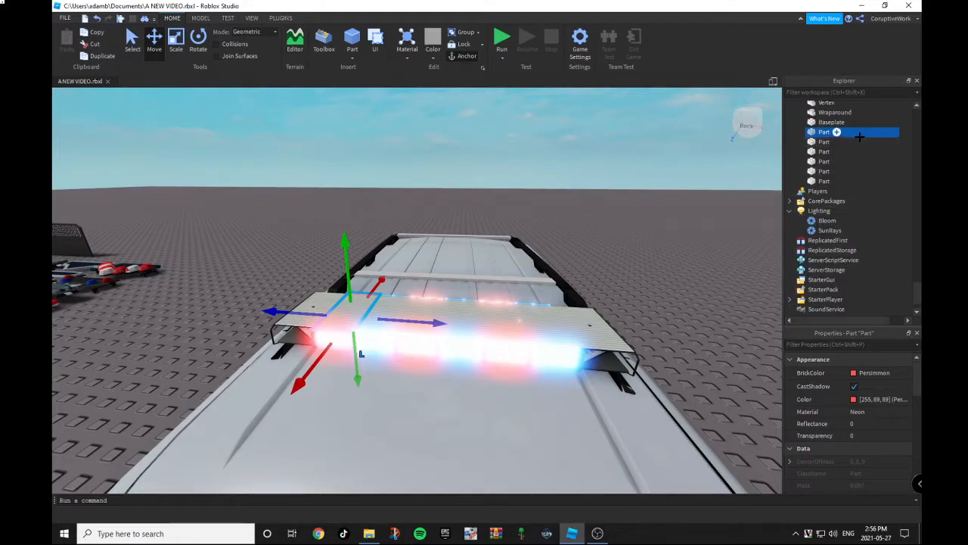
right_click(825, 131)
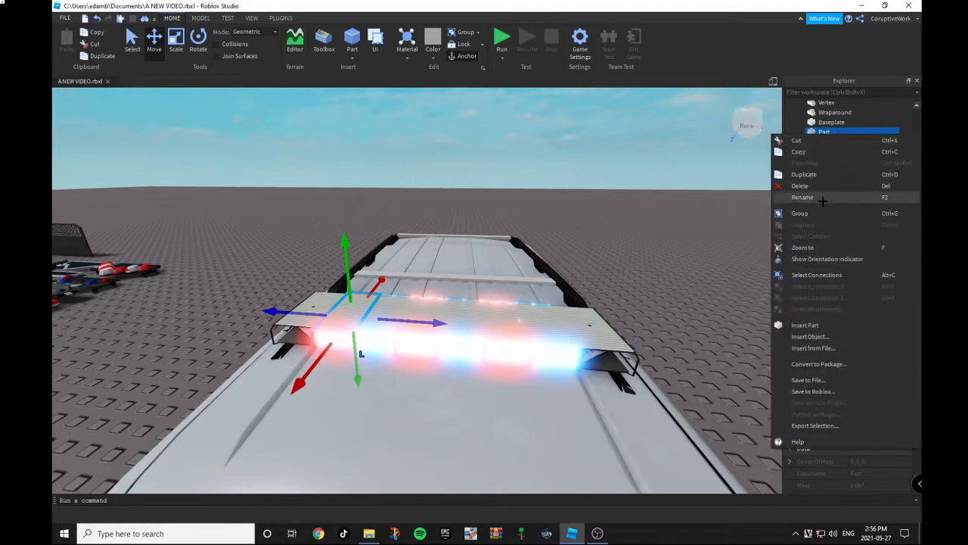
left_click(801, 196)
type("w1")
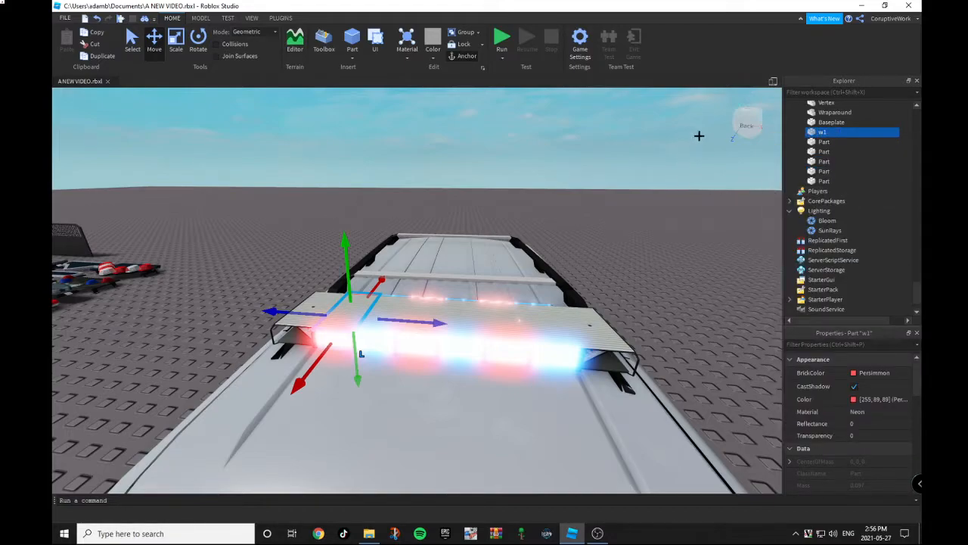
right_click(823, 143)
type("w2")
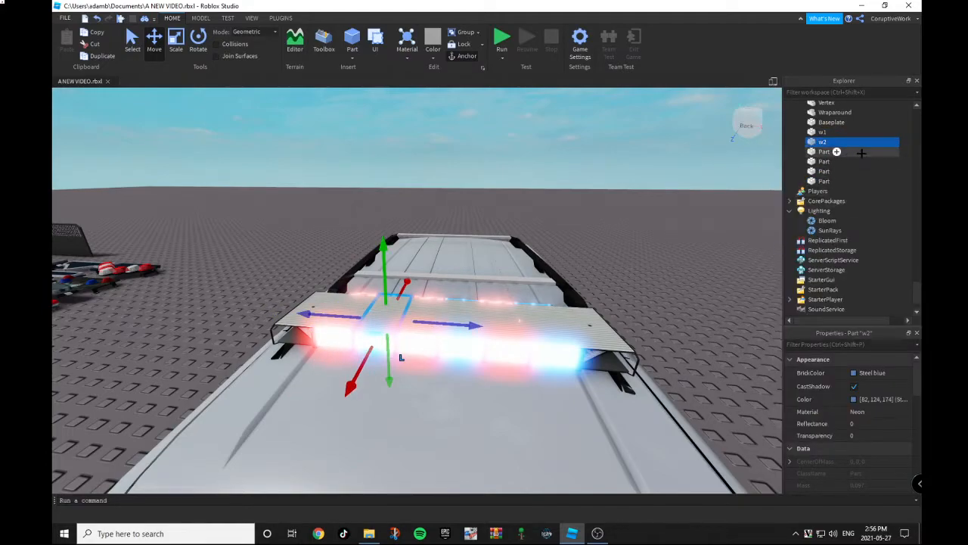
left_click(823, 151)
type("w4")
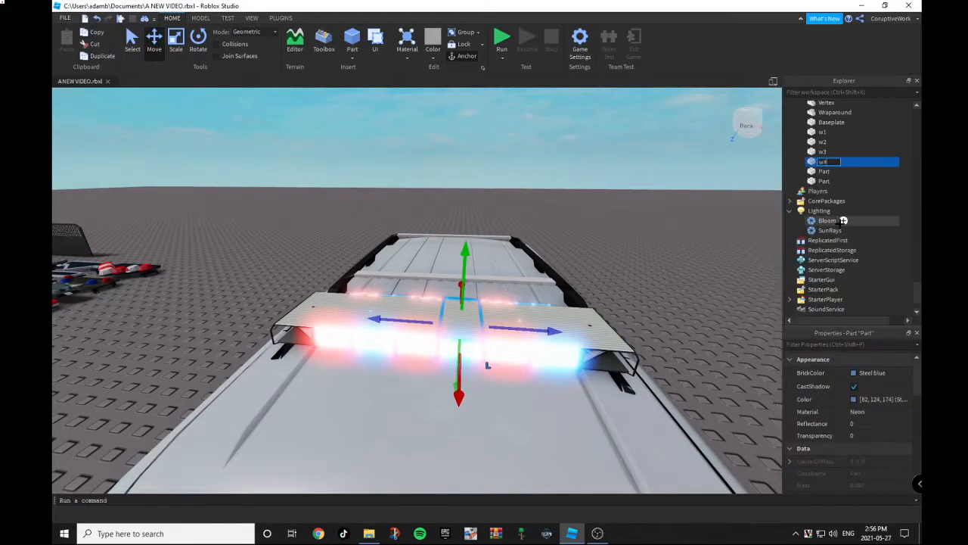
right_click(823, 170)
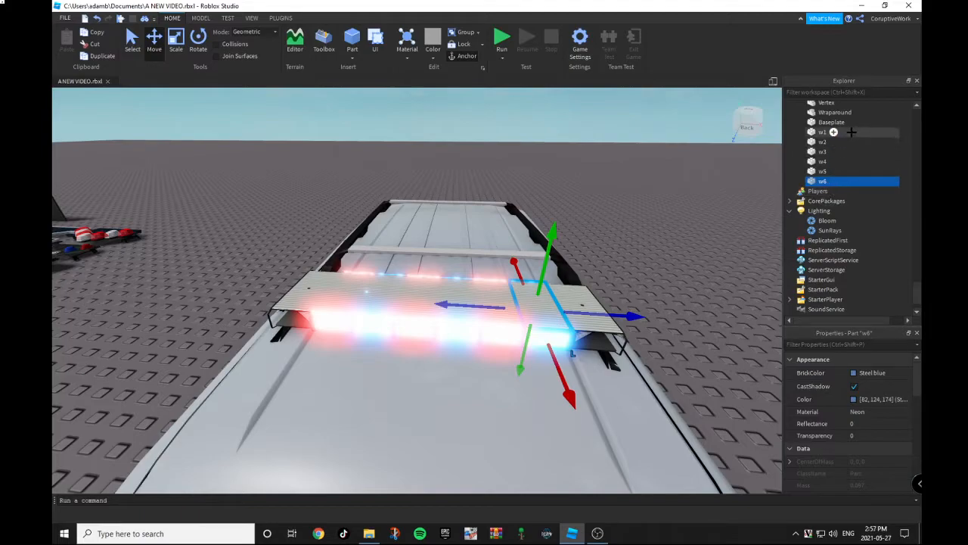
- Move the numbered light parts into the Lightbar model beside the mesh
left_click(823, 131)
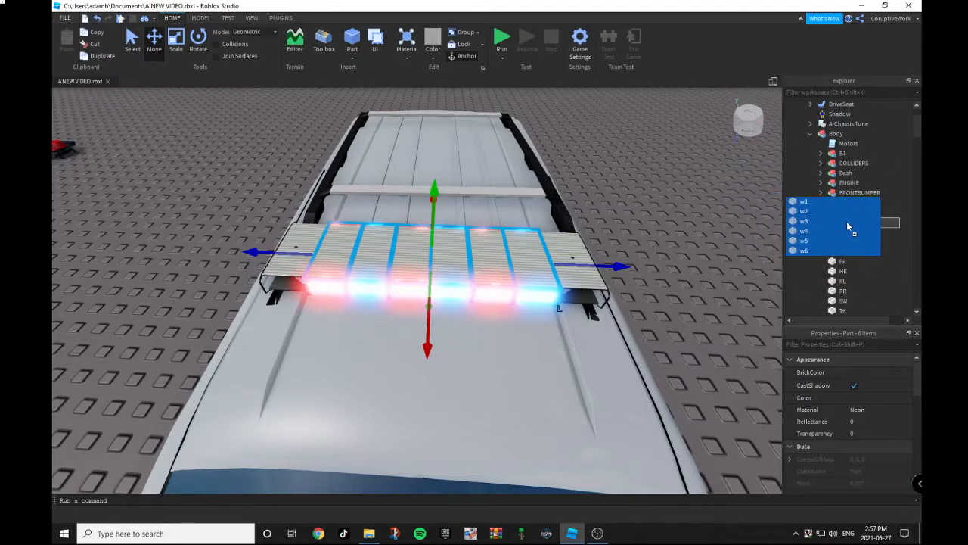
left_click(820, 221)
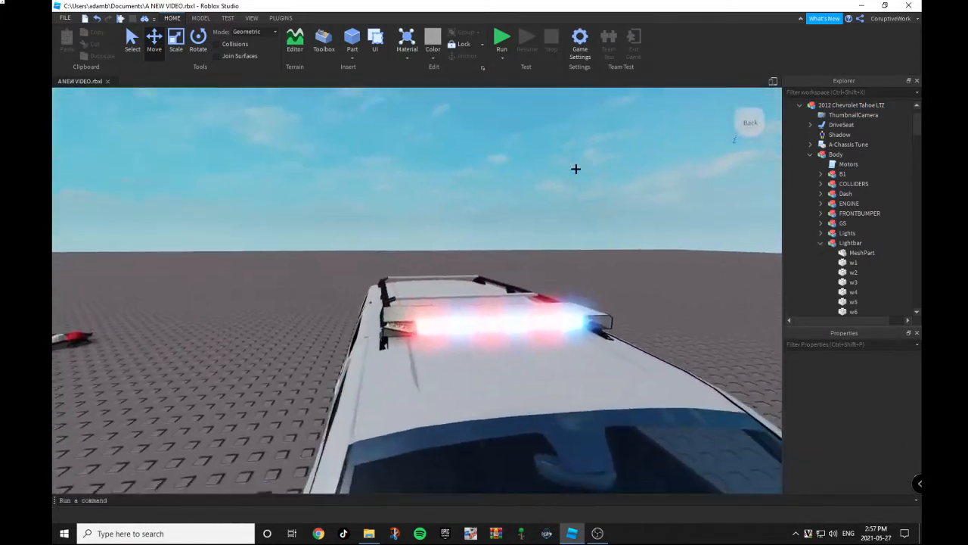
- In the Lightbar script, replace the placeholder with a MainVeh variable for the light bar
left_click(850, 242)
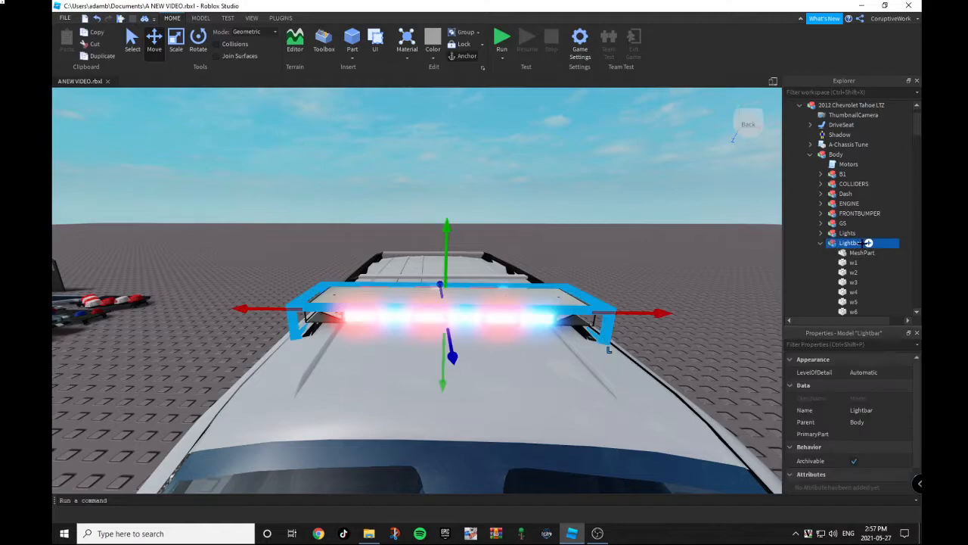
double_click(840, 251)
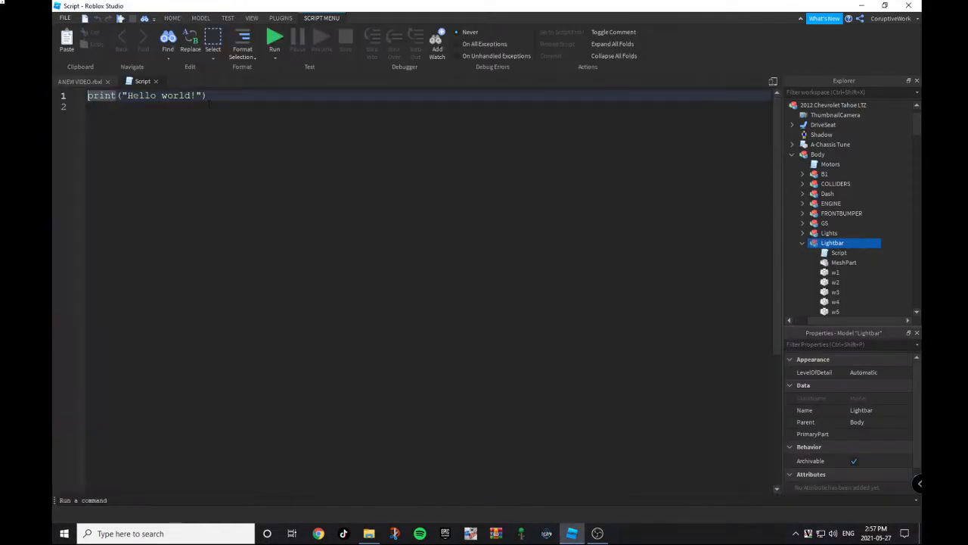
triple_click(143, 95)
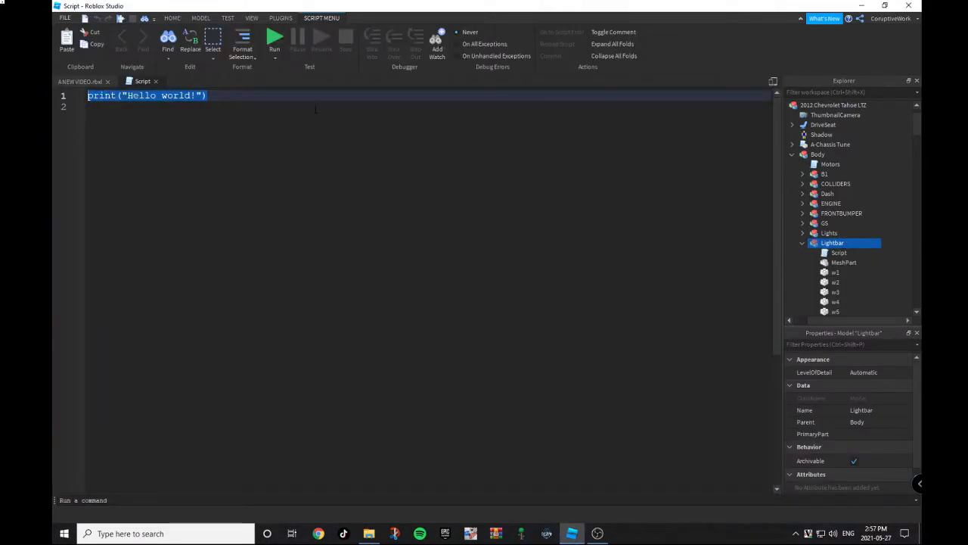
type("M")
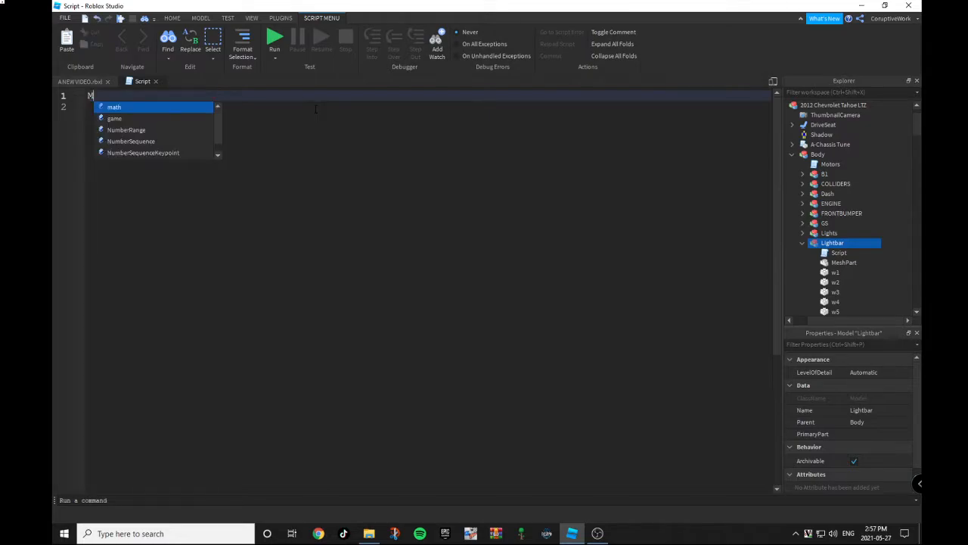
type("ainVeh = script.Parent")
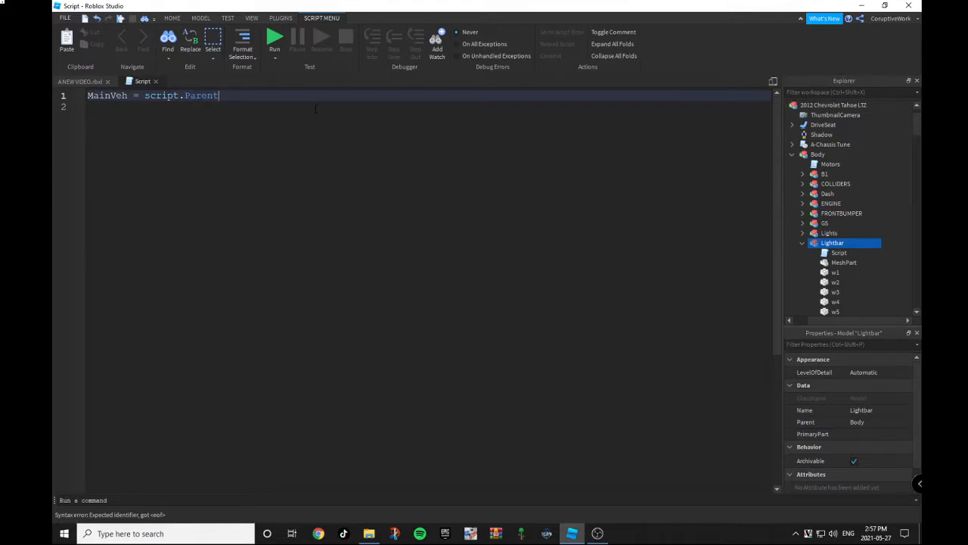
key("Return")
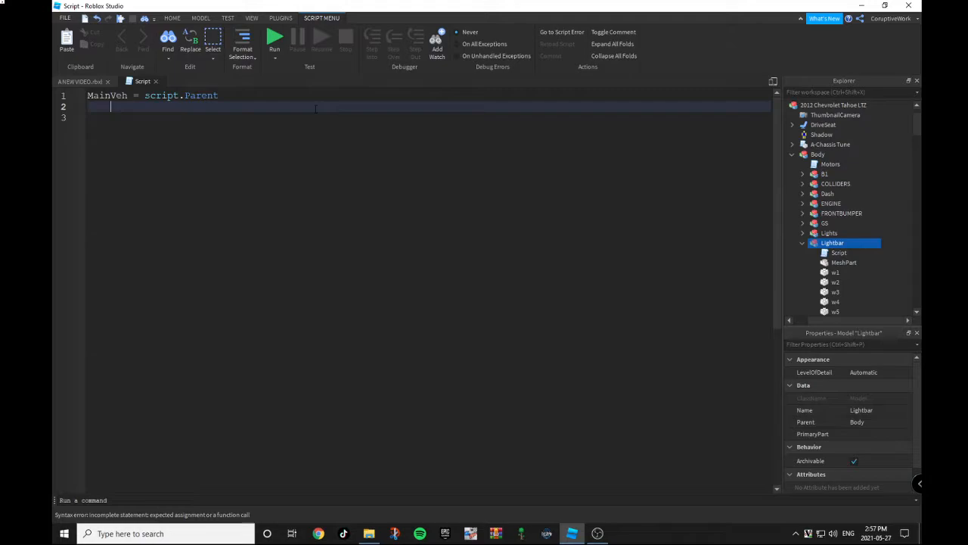
- Write a while true loop with wait(0) and an if MainVeh.on.Value == true check
type("while true do")
left_click(423, 117)
type("wait(")
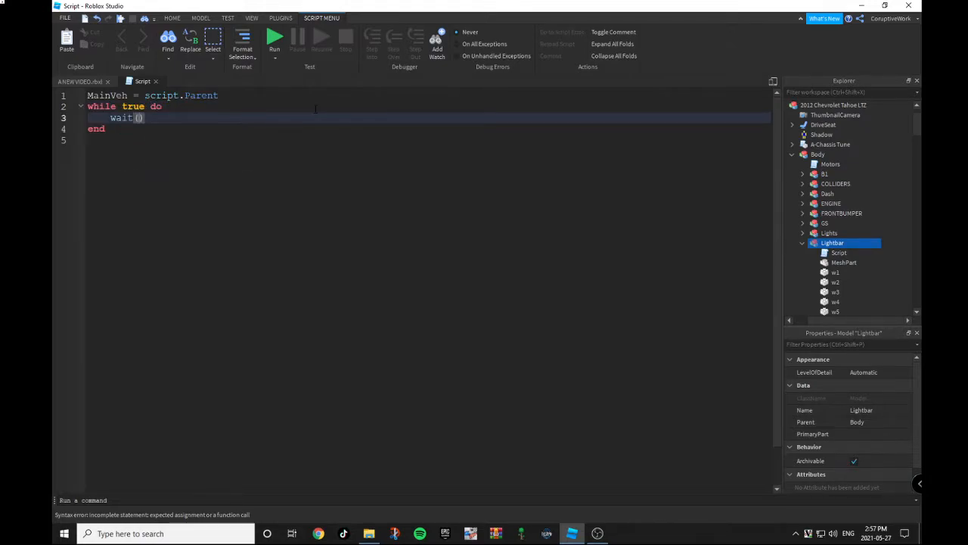
type("0")
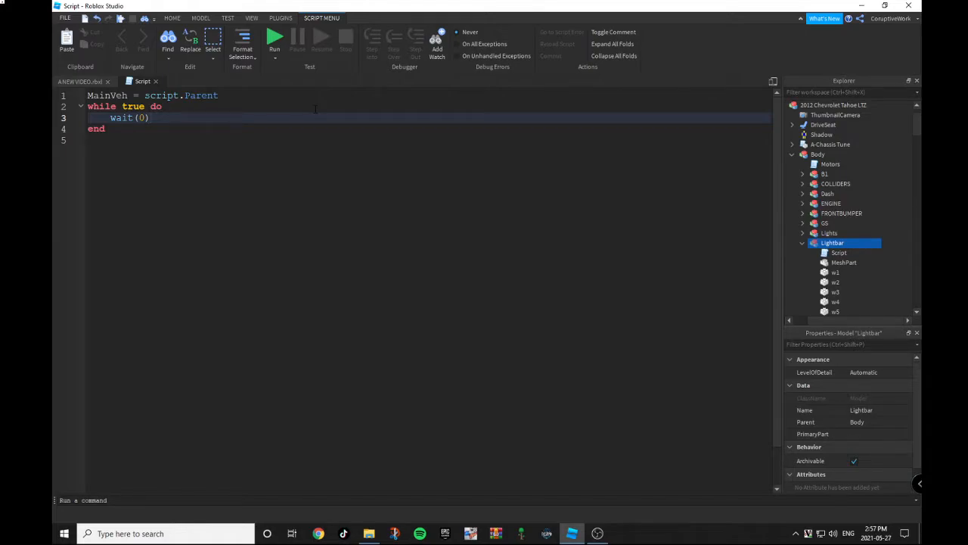
type("if")
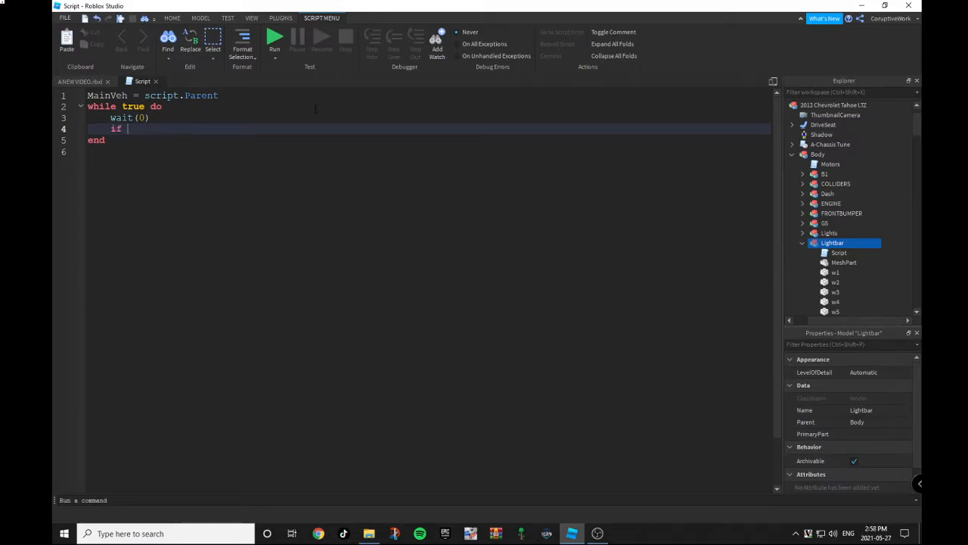
type("MainVeh.")
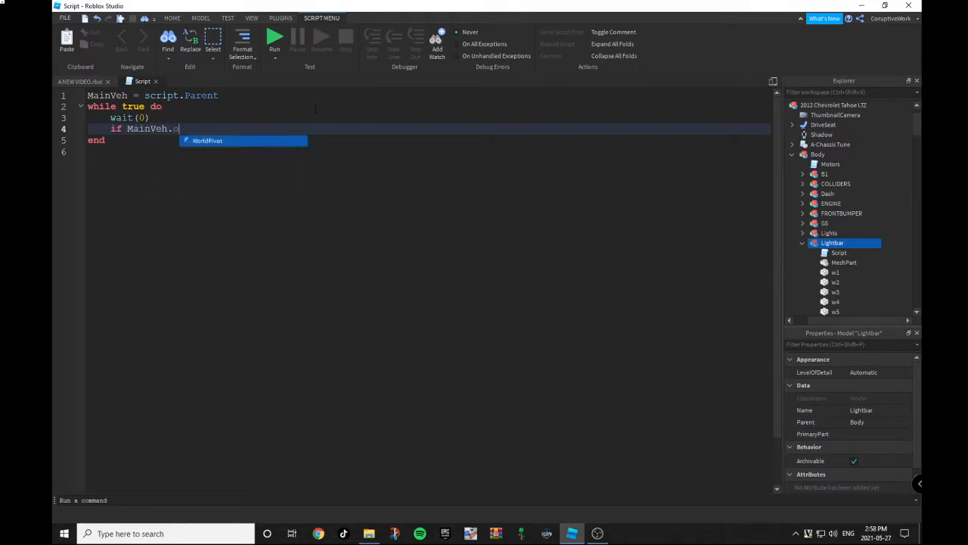
type("on.Value")
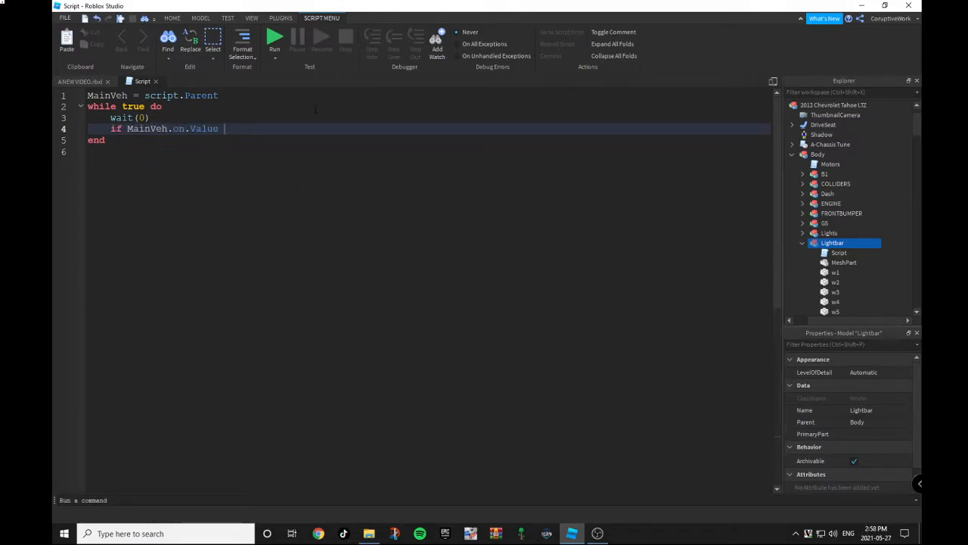
type("== true then")
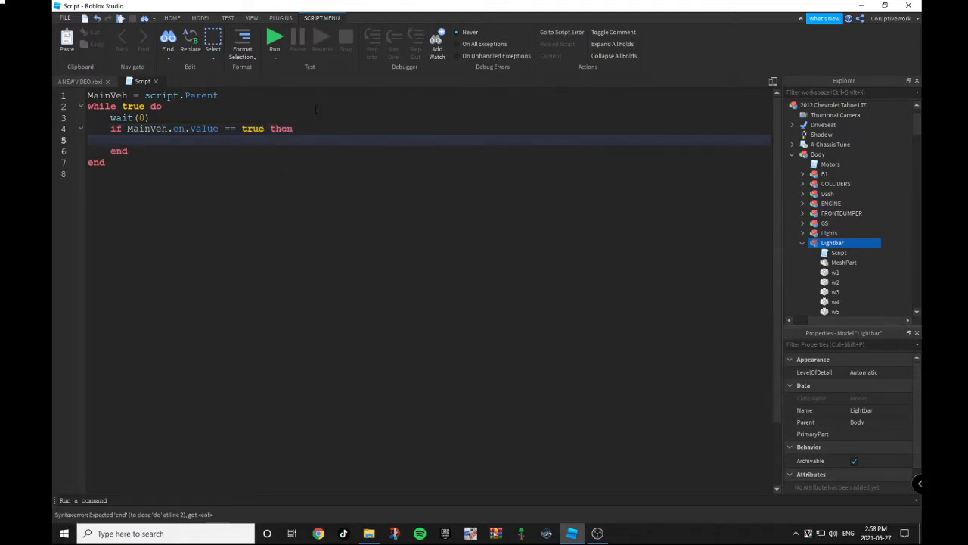
- Inside the check, set MainVeh.w1.Transparency = 0 and select that line for copying
type("MainVeh")
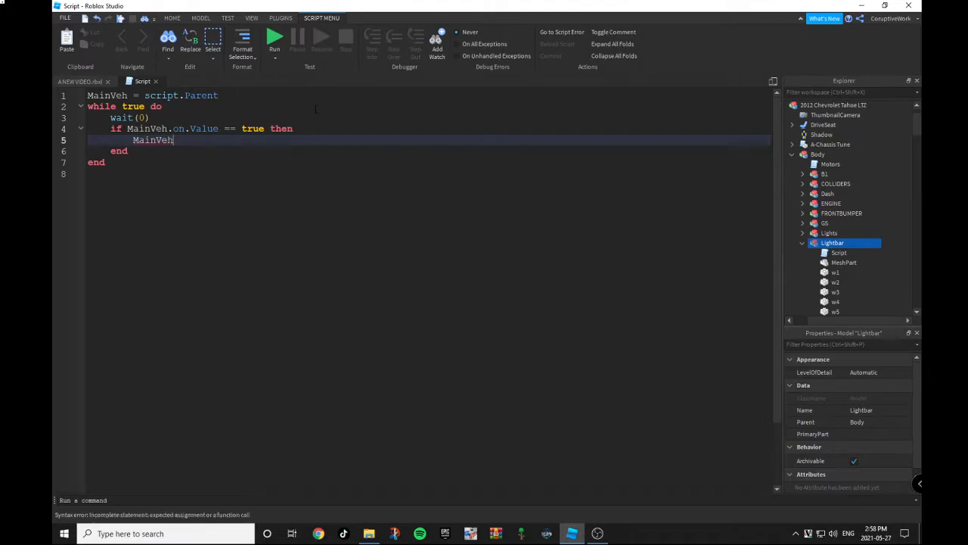
type(".")
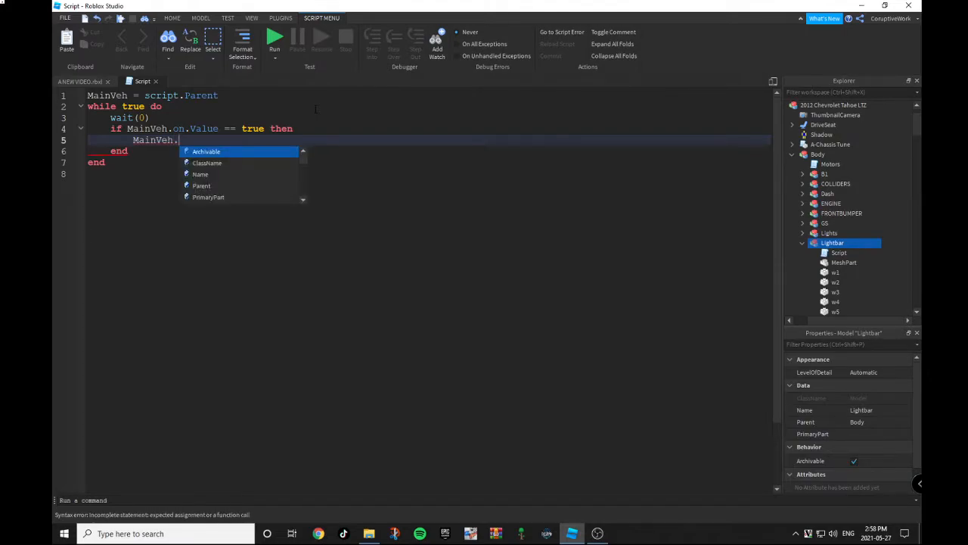
type("w1.")
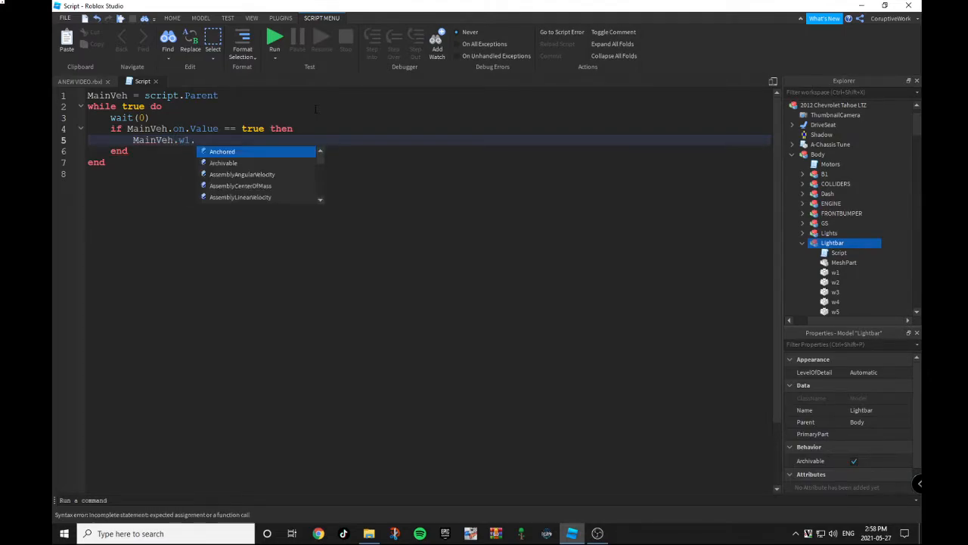
type("Transparency =")
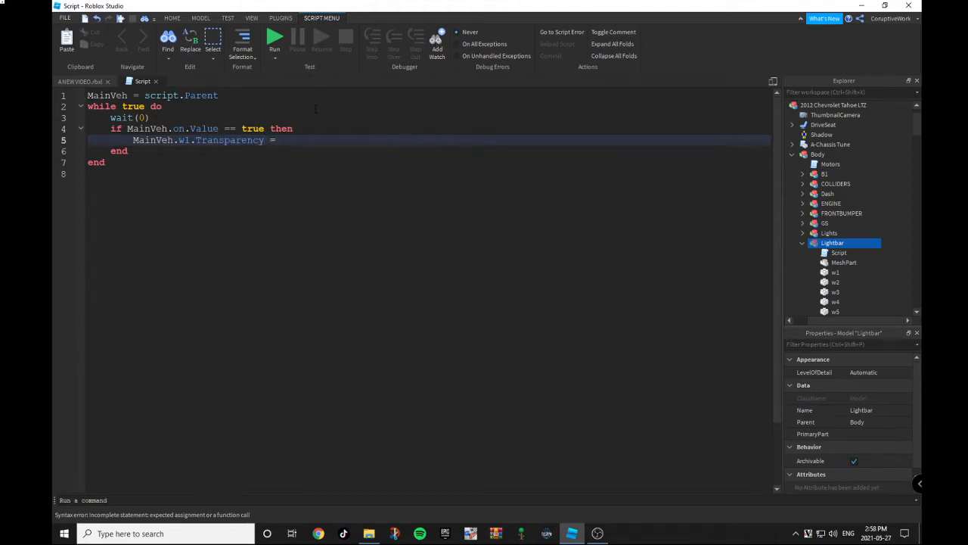
type("0")
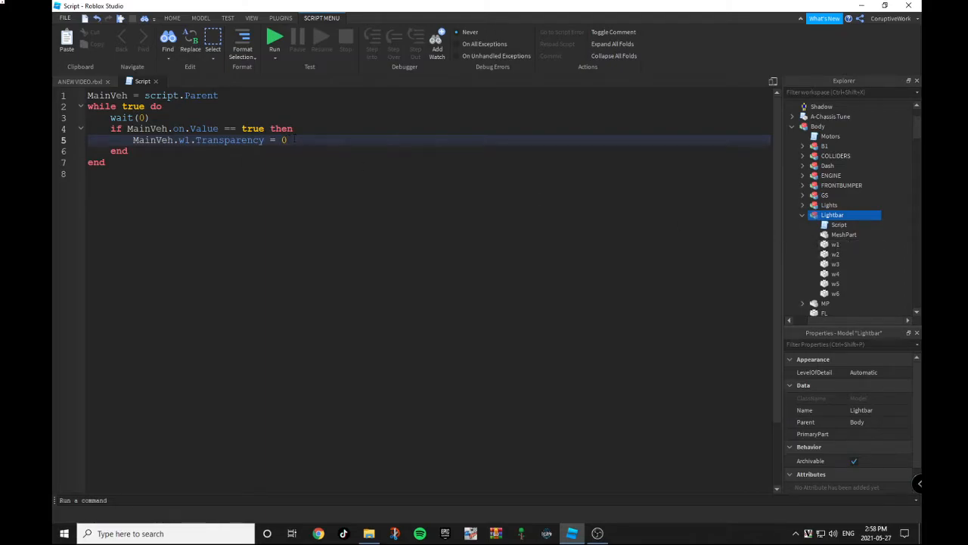
triple_click(208, 139)
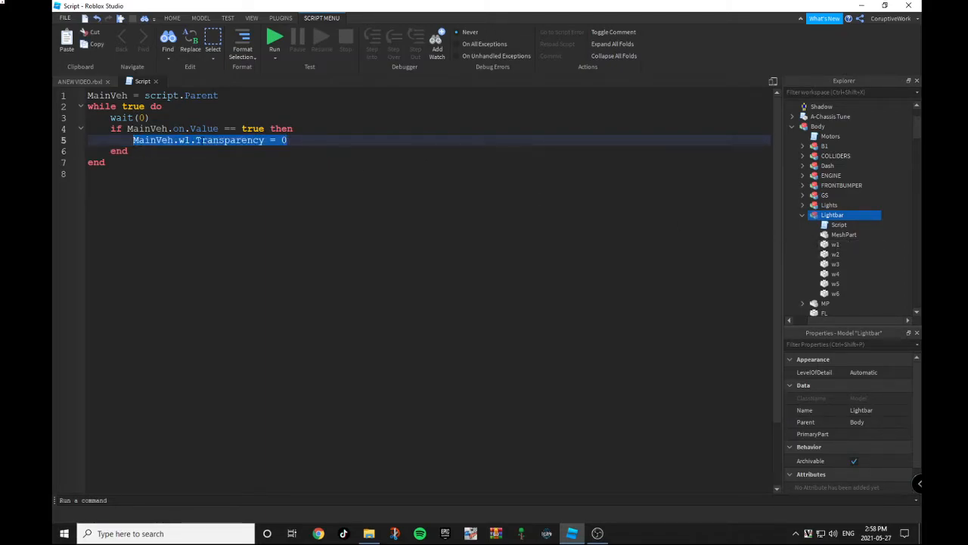
- Paste the line for w2–w6 with transparencies alternating 0, 1, 0, 1, 0, 1
left_click(286, 139)
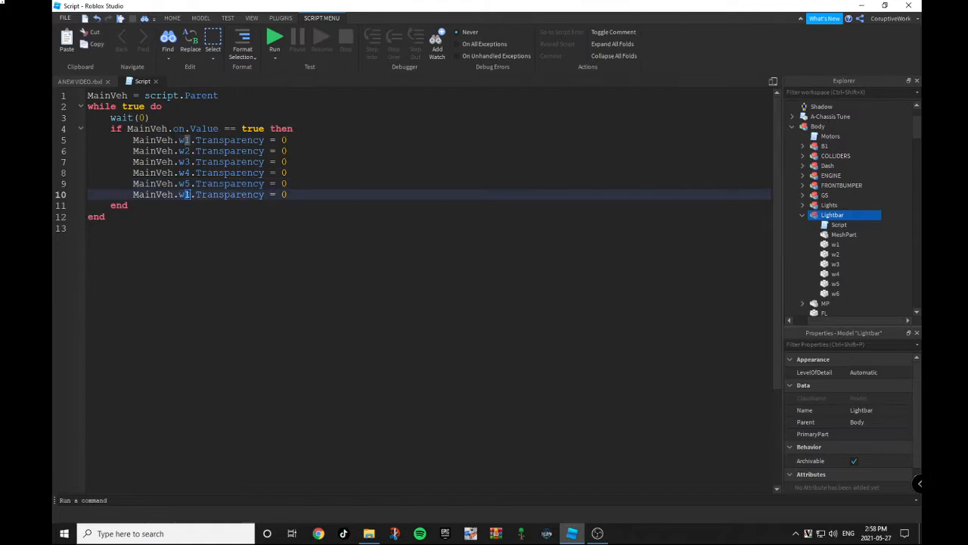
left_click_drag(133, 139, 194, 183)
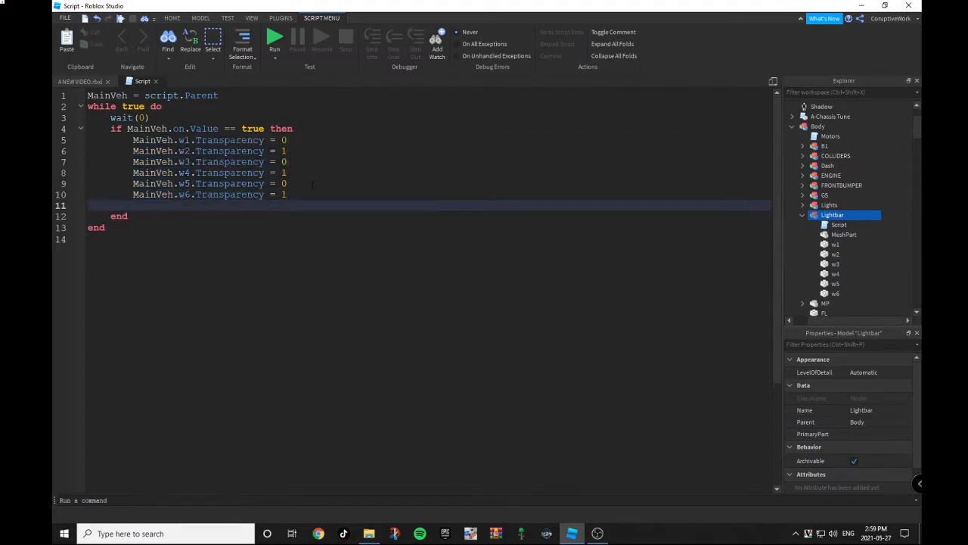
- Add wait(0.1), an inverted w1–w6 block, another wait, and an else branch hiding all six lights
type("wait(0.1)")
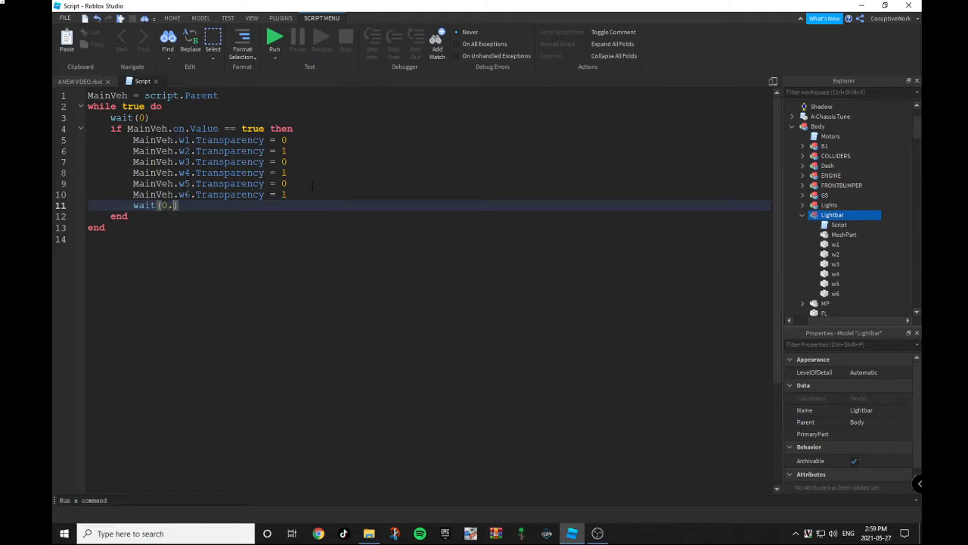
type("1")
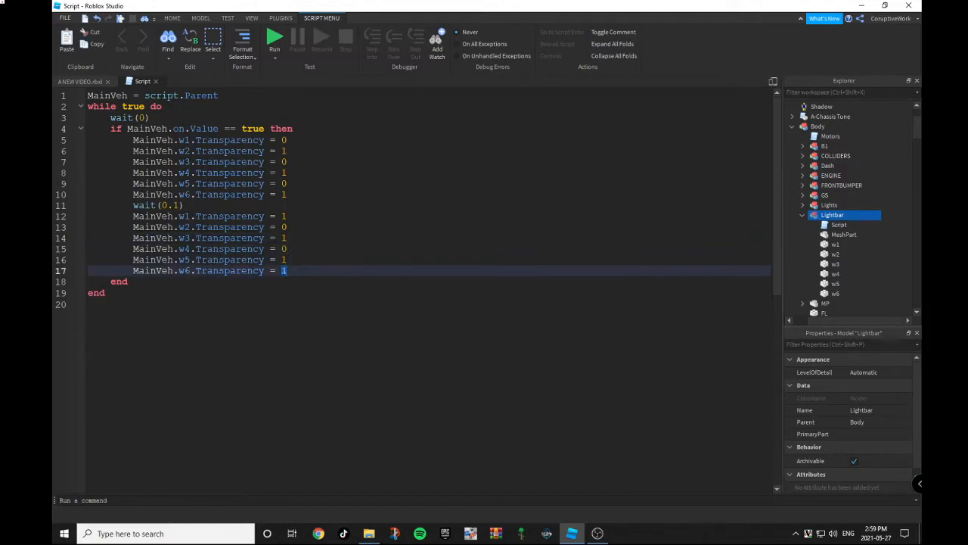
type("0")
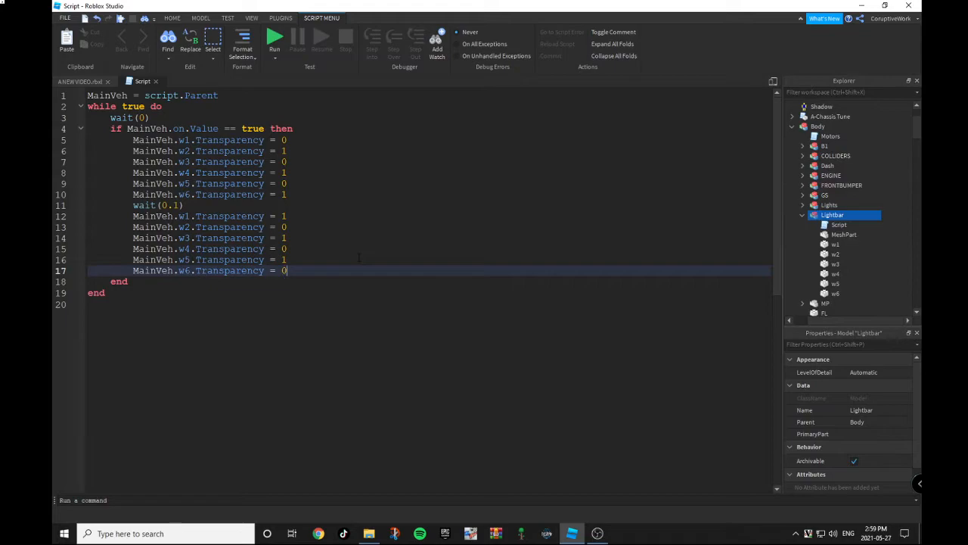
type("wait(0.1")
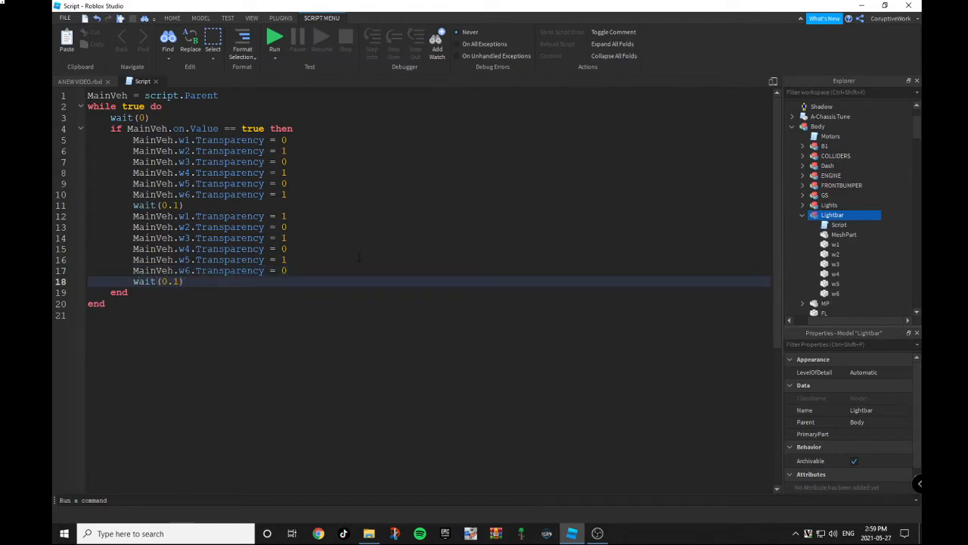
type("else")
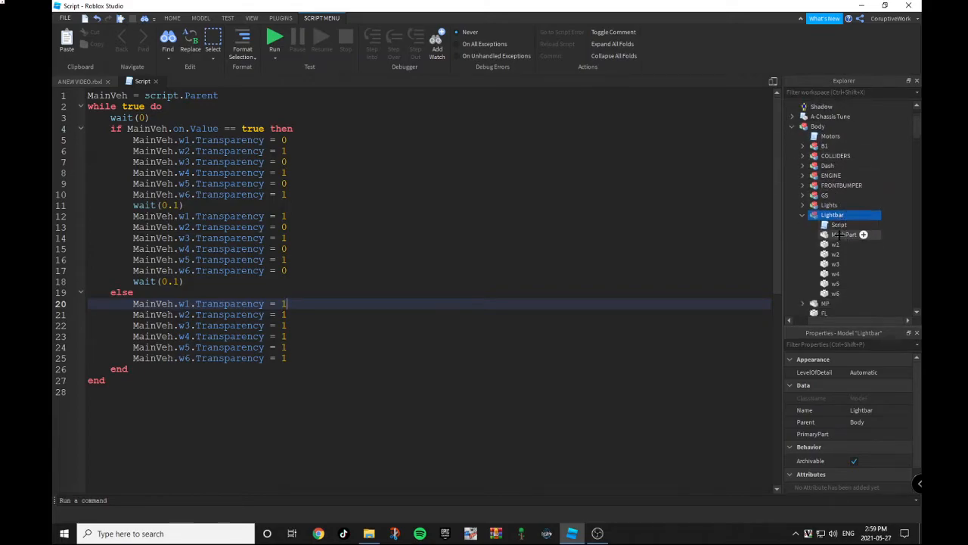
- Insert a BoolValue into the Lightbar model and rename it on
left_click(864, 233)
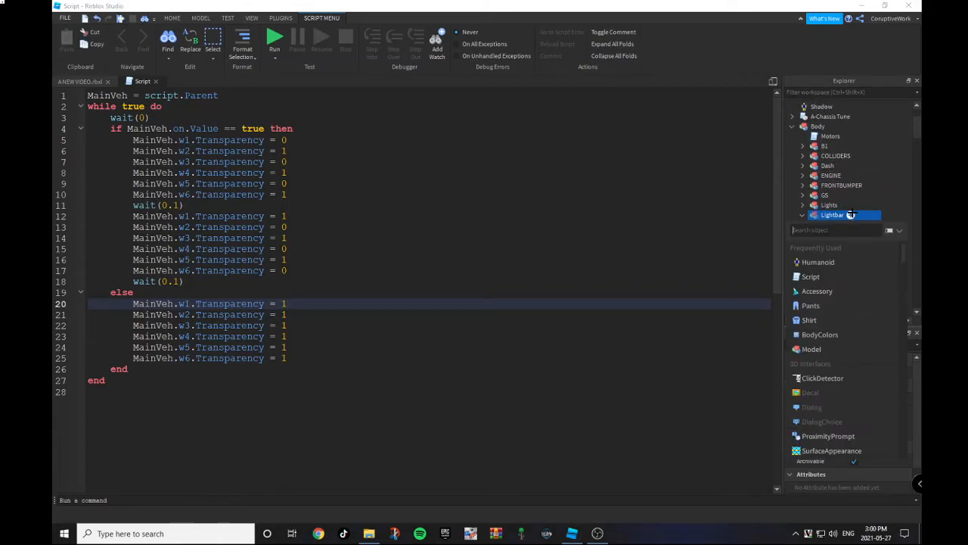
left_click(802, 215)
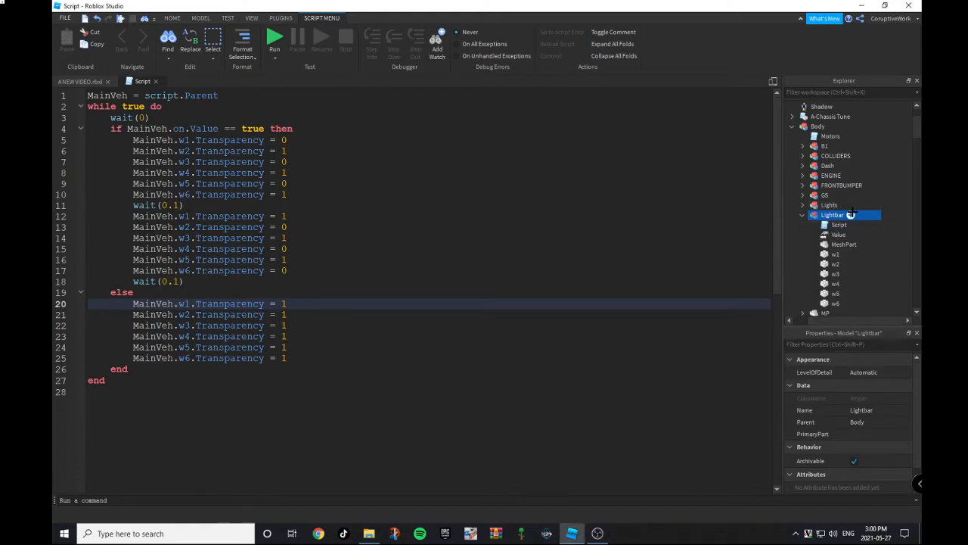
left_click(838, 233)
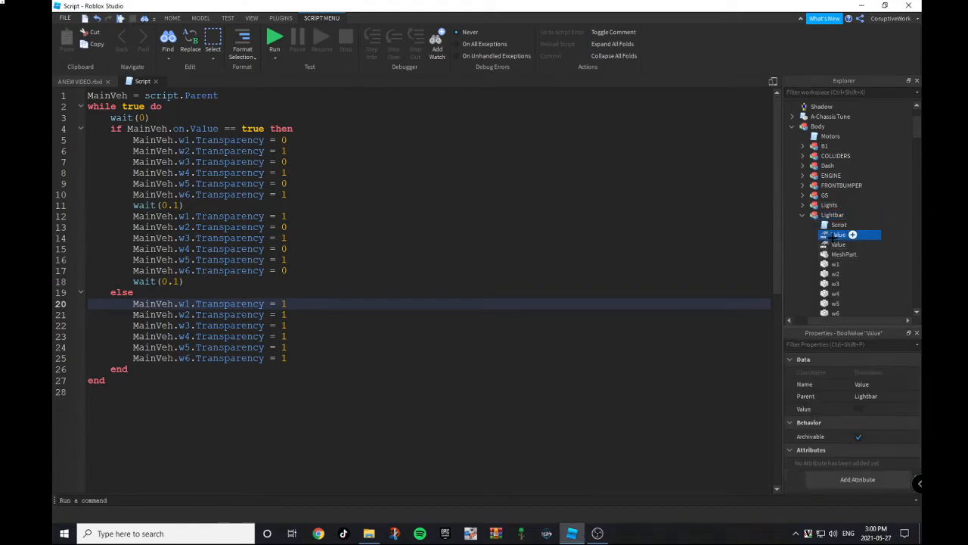
left_click(838, 235)
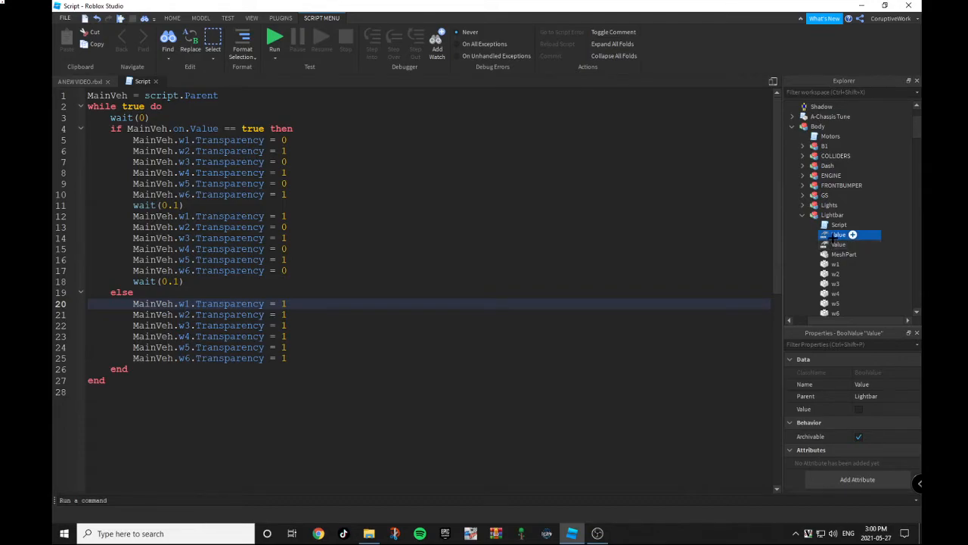
right_click(840, 235)
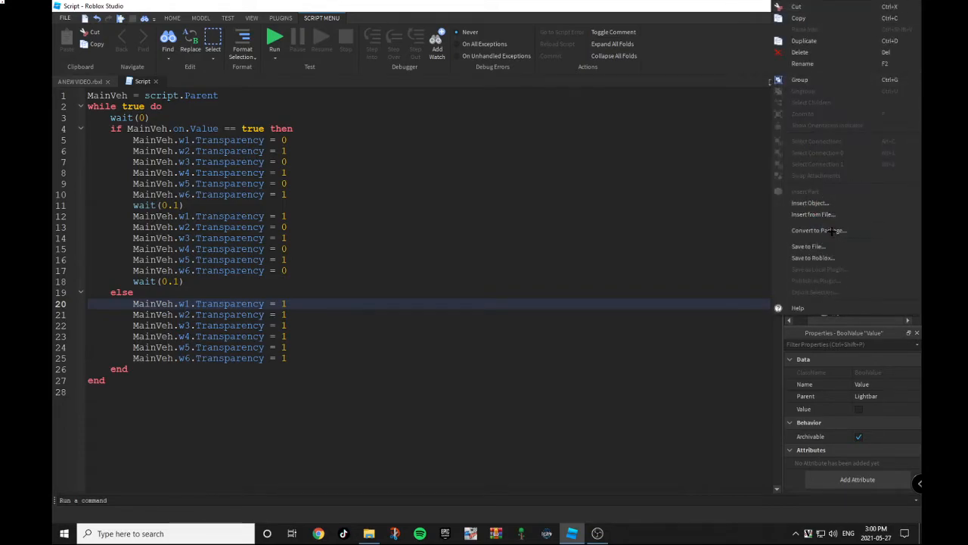
left_click(802, 63)
type("on")
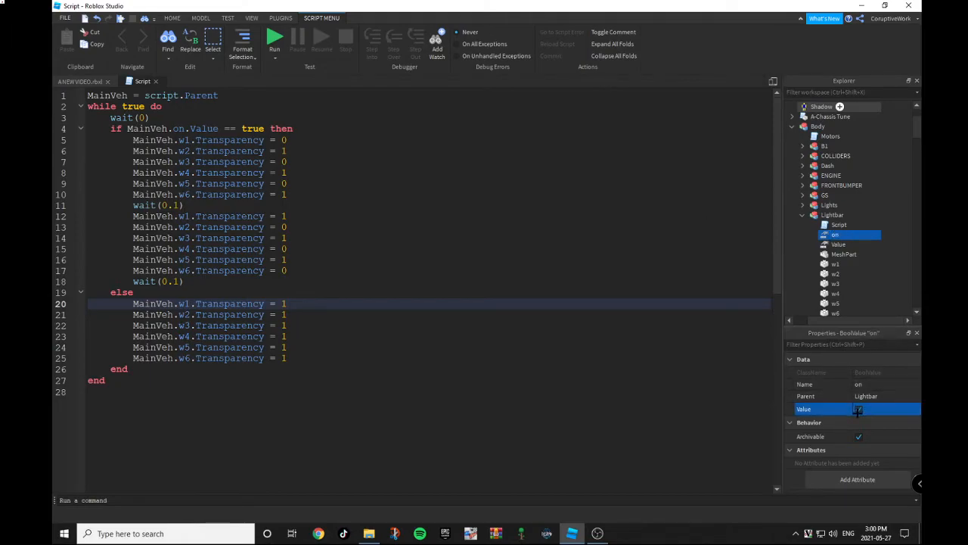
- Tick the on value's Value property so it is true
left_click(859, 408)
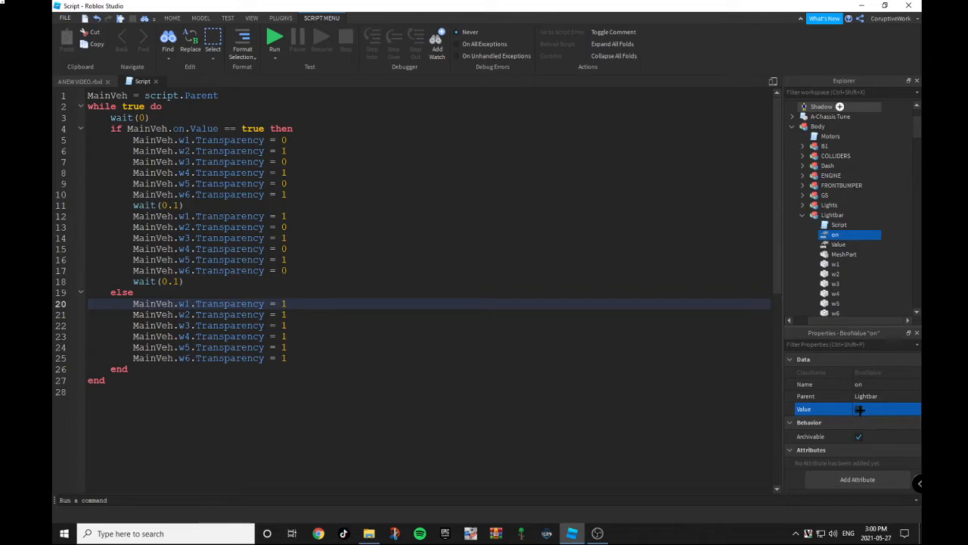
left_click(860, 408)
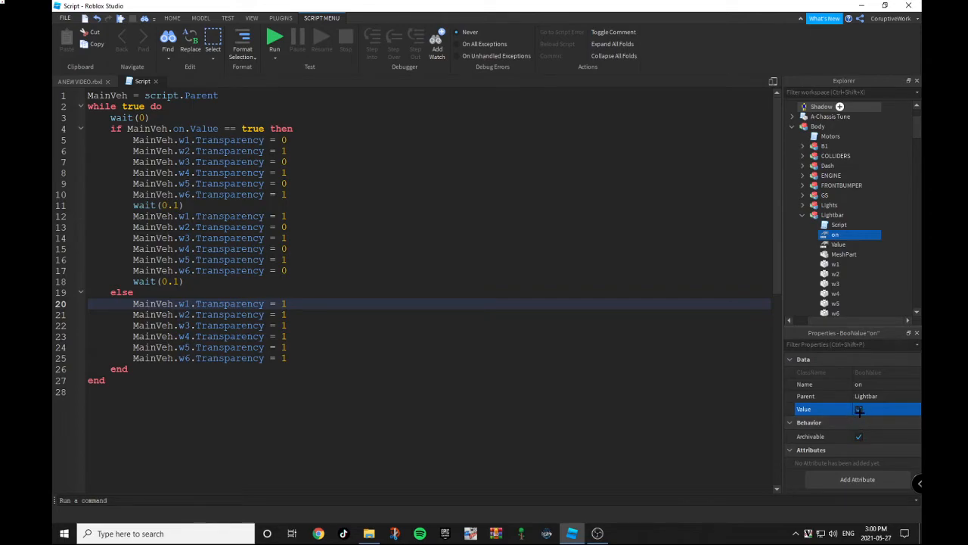
left_click(860, 408)
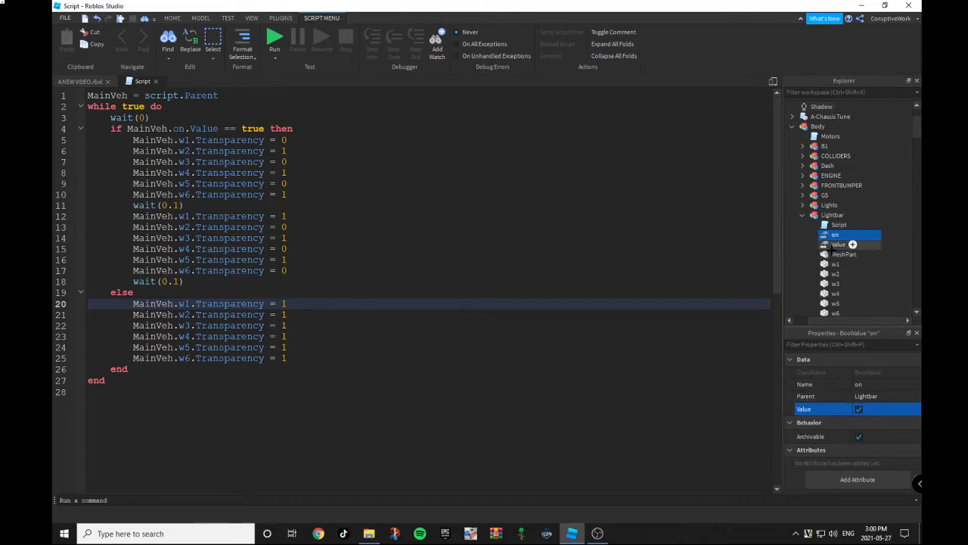
- Add a NumberValue under Lightbar and return to the 3D scene showing the glowing roof bar
left_click(838, 244)
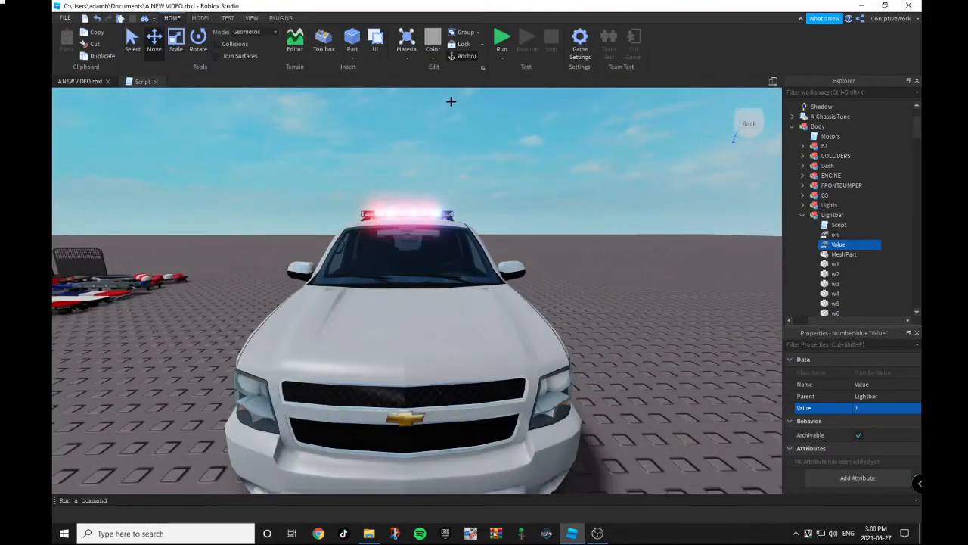
left_click(502, 37)
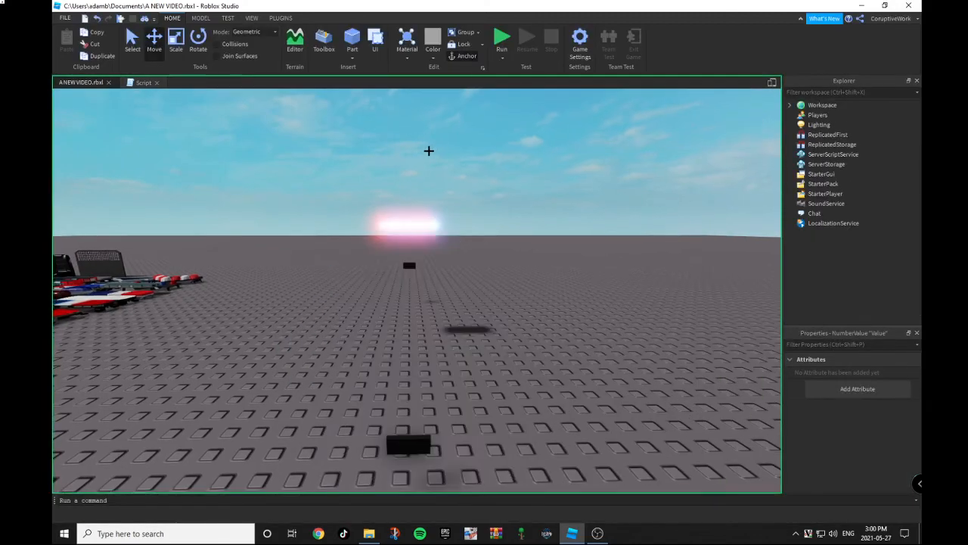